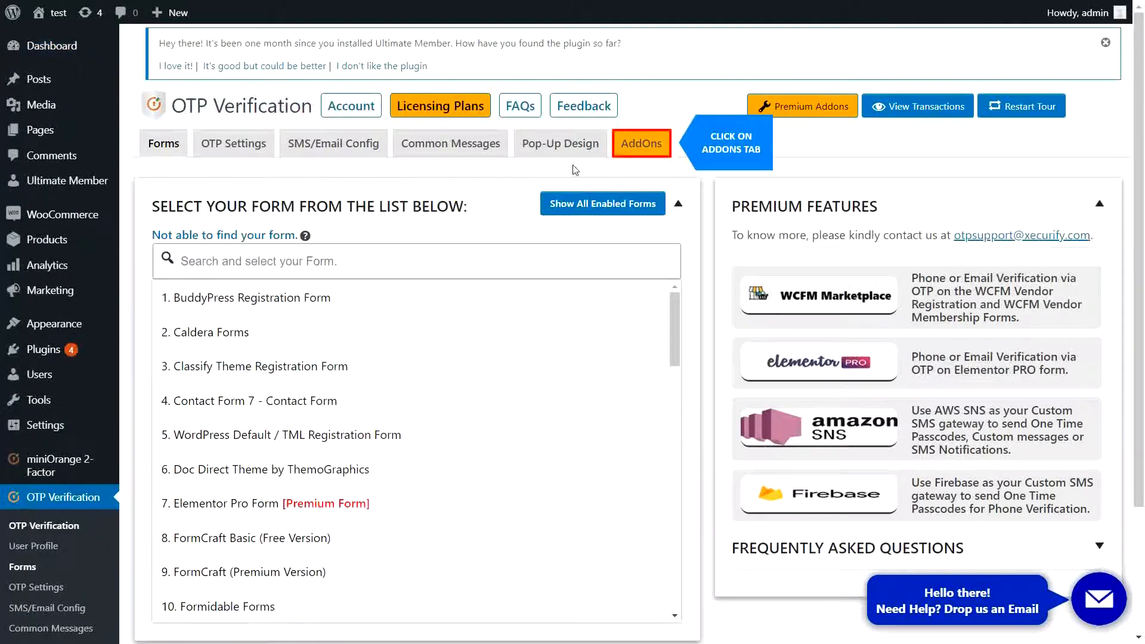
Step: Reach the WooCommerce SMS Notification settings list from the OTP Verification AddOns page
{"action": "left_click", "coordinate": [640, 144]}
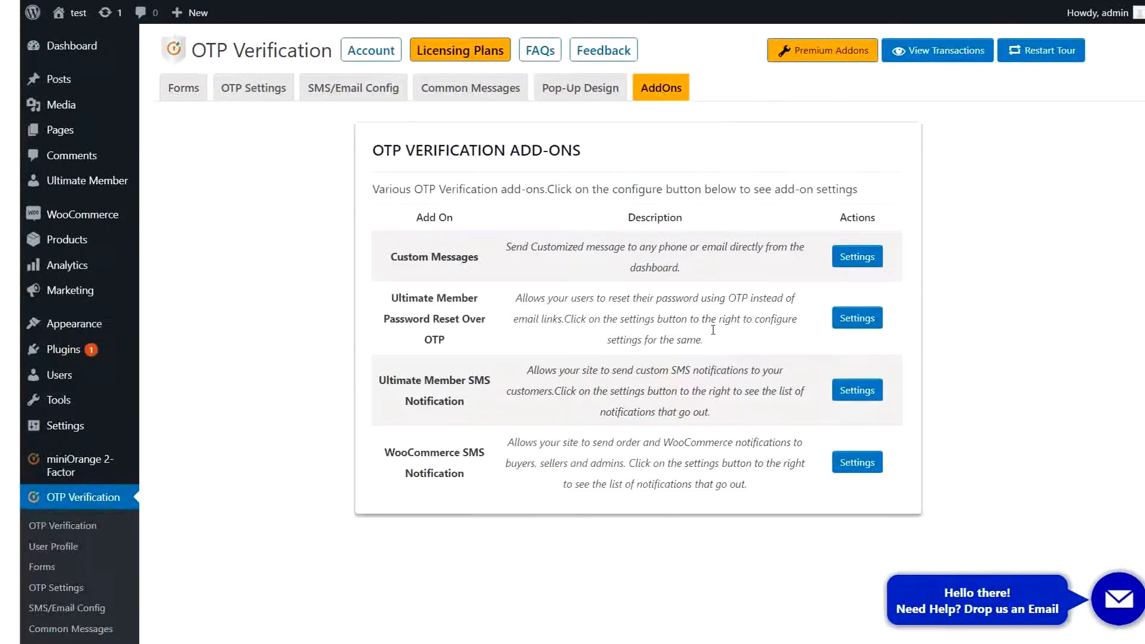
{"action": "left_click", "coordinate": [857, 463]}
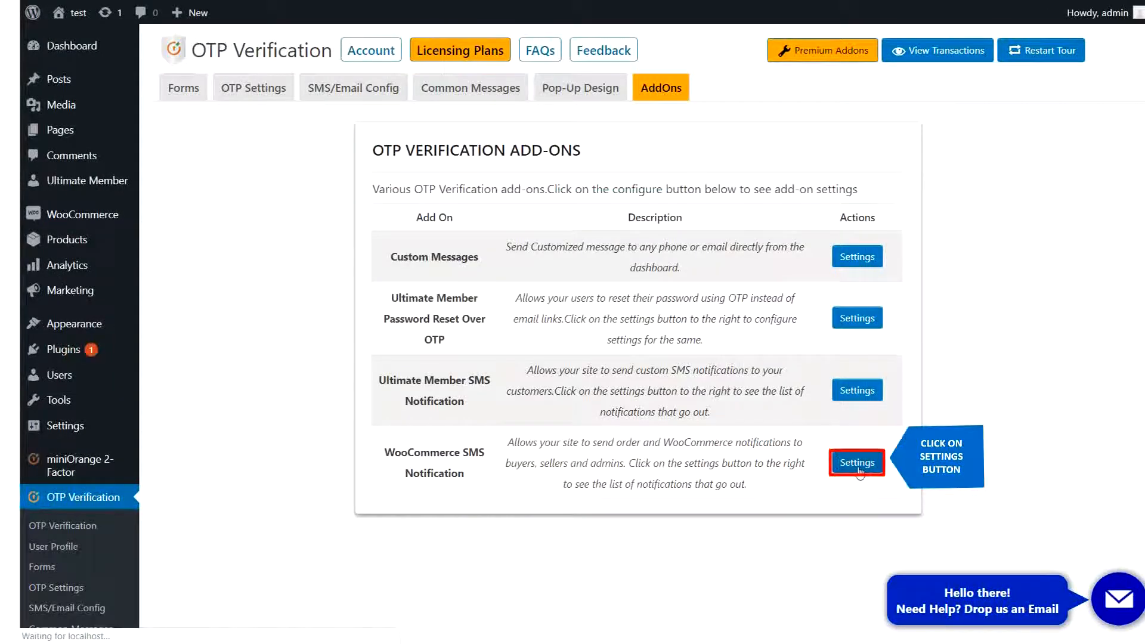
{"action": "left_click", "coordinate": [856, 462]}
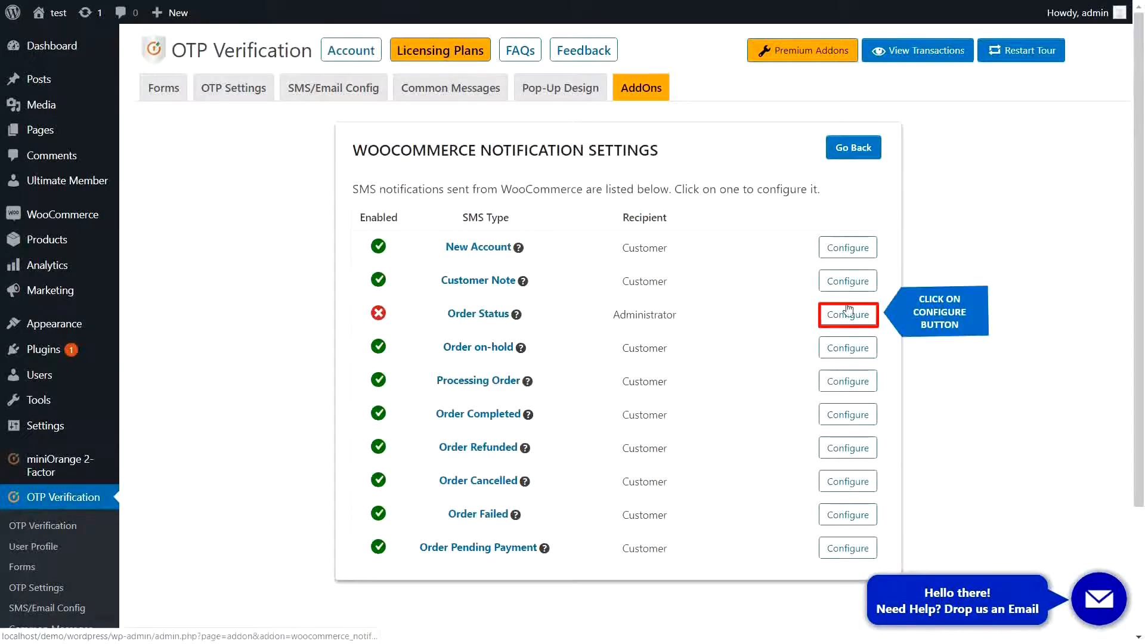
Step: Configure the Order Status notification so the administrator SMS is enabled and saved
{"action": "left_click", "coordinate": [848, 314]}
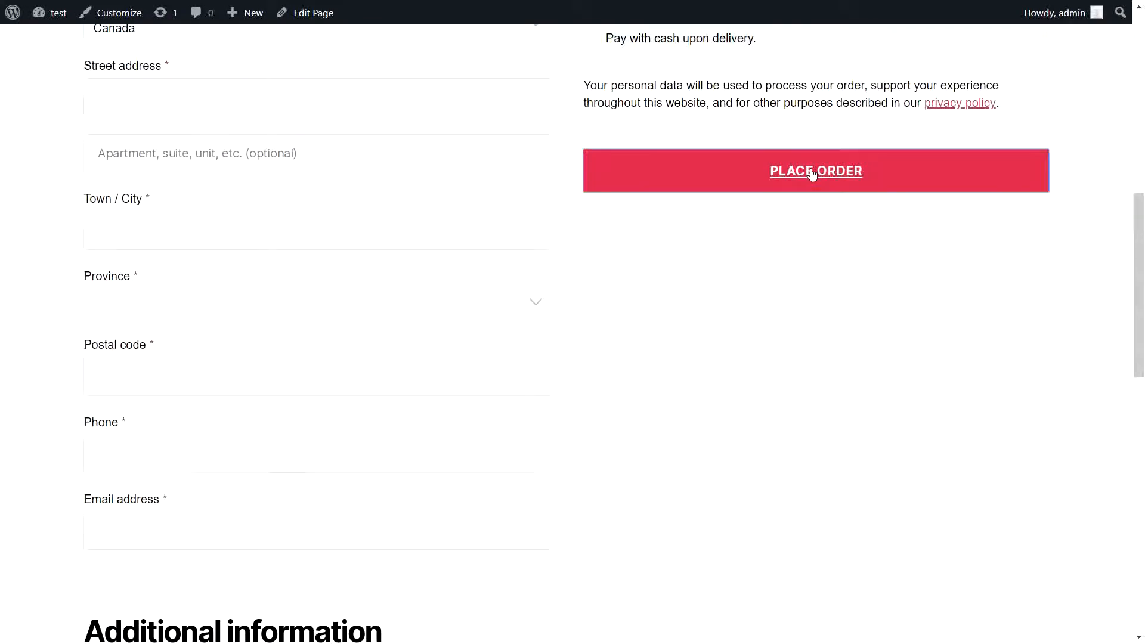
Step: Place the test order with cash on delivery so the order status SMS is sent
{"action": "left_click", "coordinate": [816, 172]}
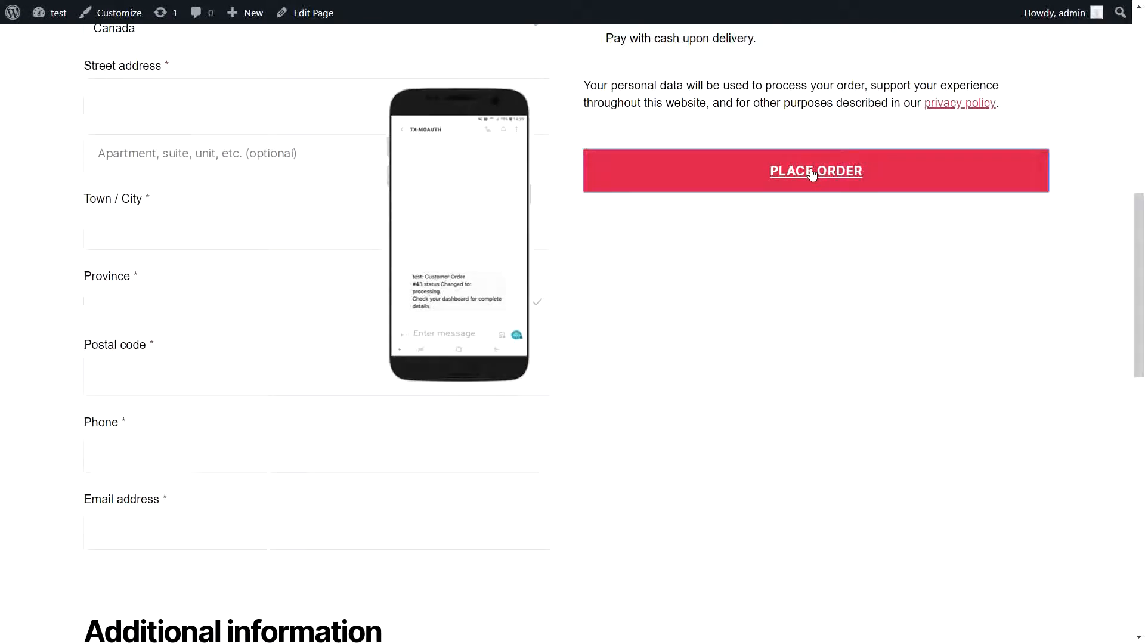
{"action": "left_click", "coordinate": [816, 172]}
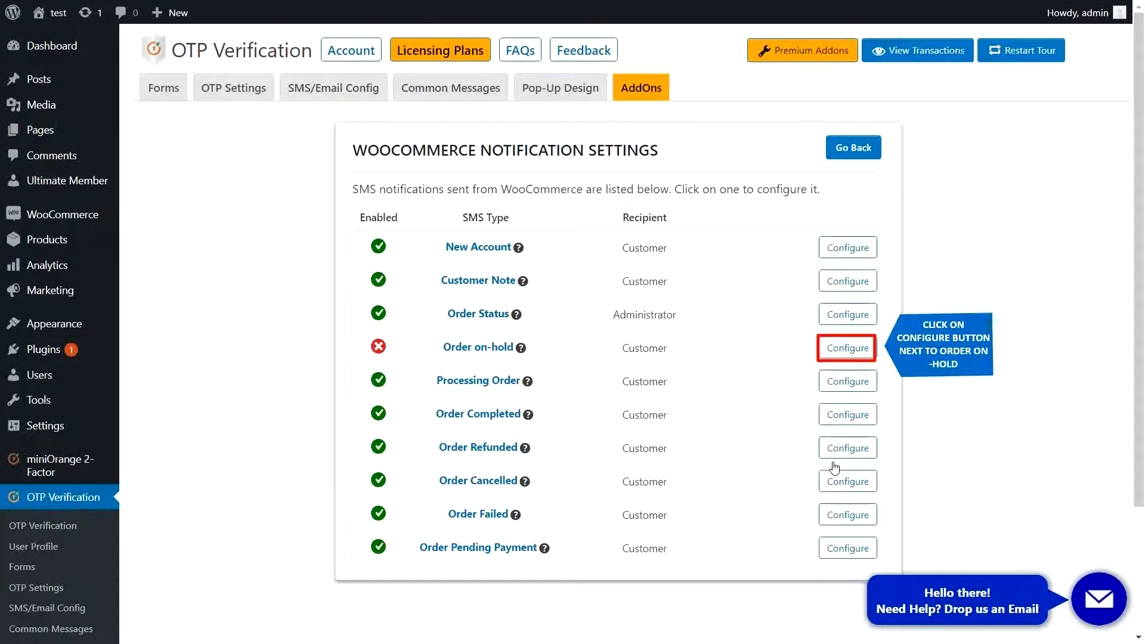
Step: Configure Order on-hold with the SMS notification enabled and its message body, then save
{"action": "left_click", "coordinate": [847, 348]}
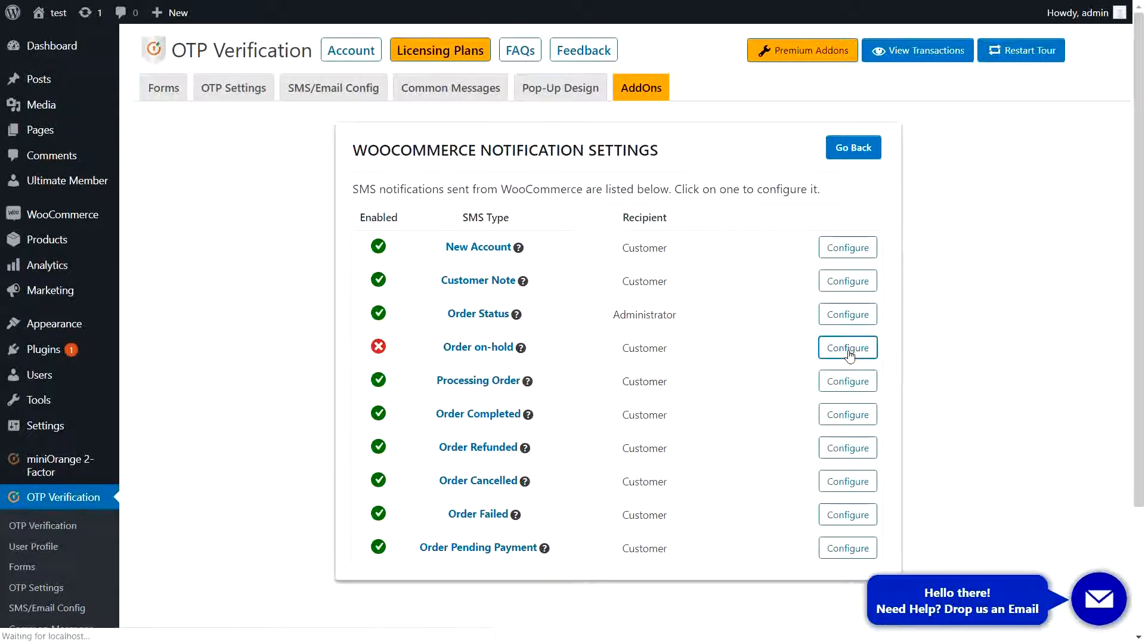
{"action": "left_click", "coordinate": [848, 348]}
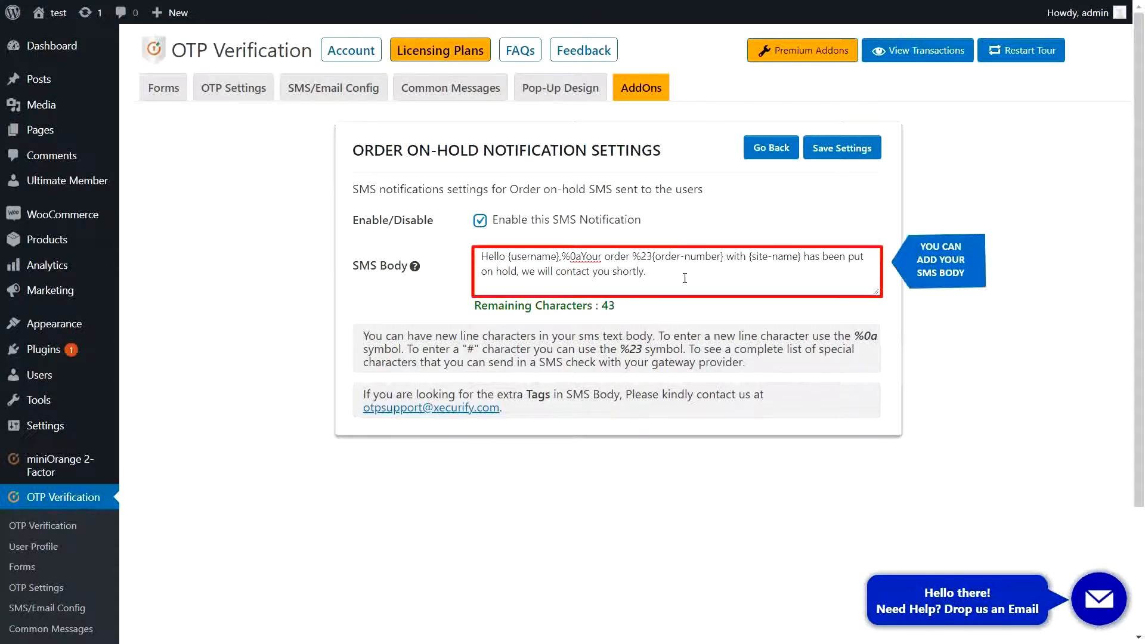
{"action": "left_click", "coordinate": [666, 285]}
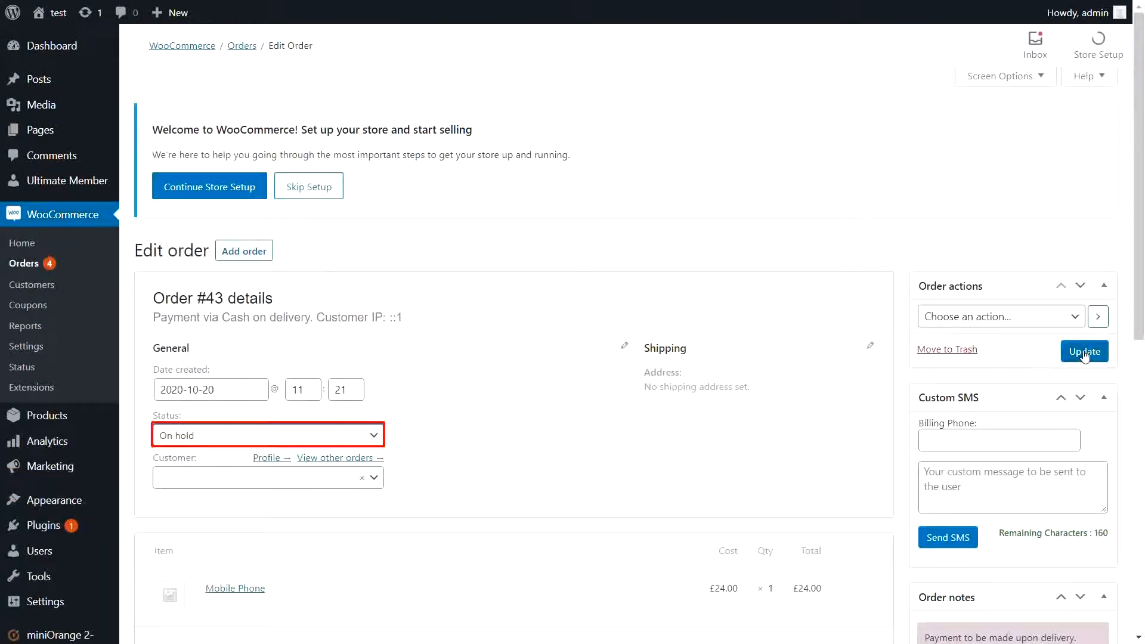
Step: Update order #43 with status On hold to trigger the on-hold SMS
{"action": "left_click", "coordinate": [1084, 350]}
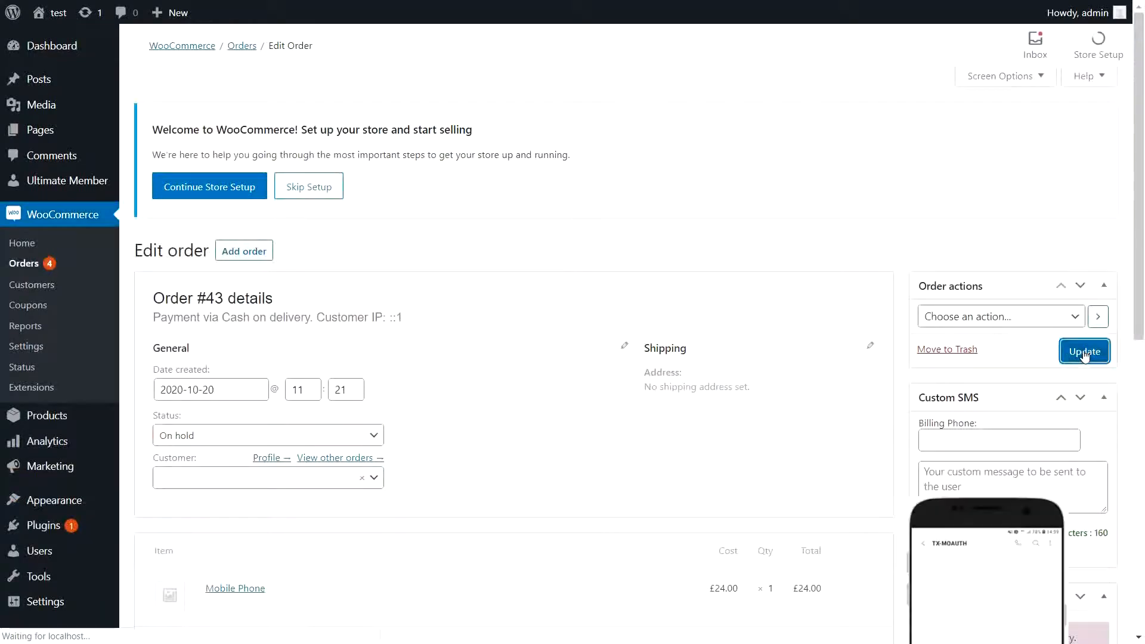
{"action": "left_click", "coordinate": [1084, 351]}
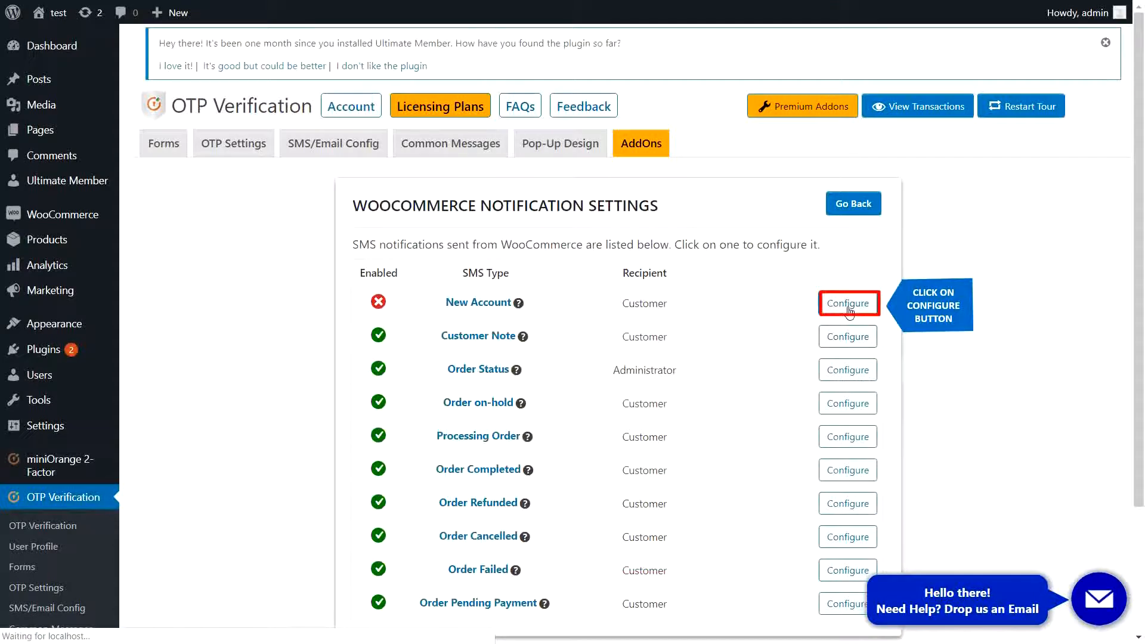
Step: Configure New Account with the SMS notification ticked, keeping the default body
{"action": "left_click", "coordinate": [847, 303]}
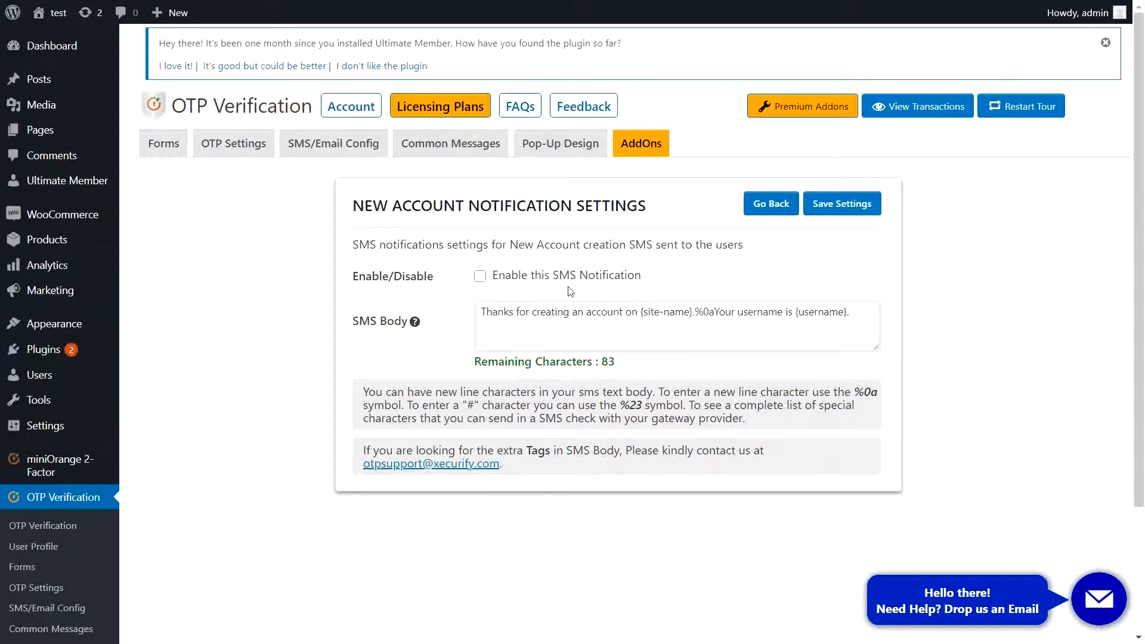
{"action": "left_click", "coordinate": [479, 276]}
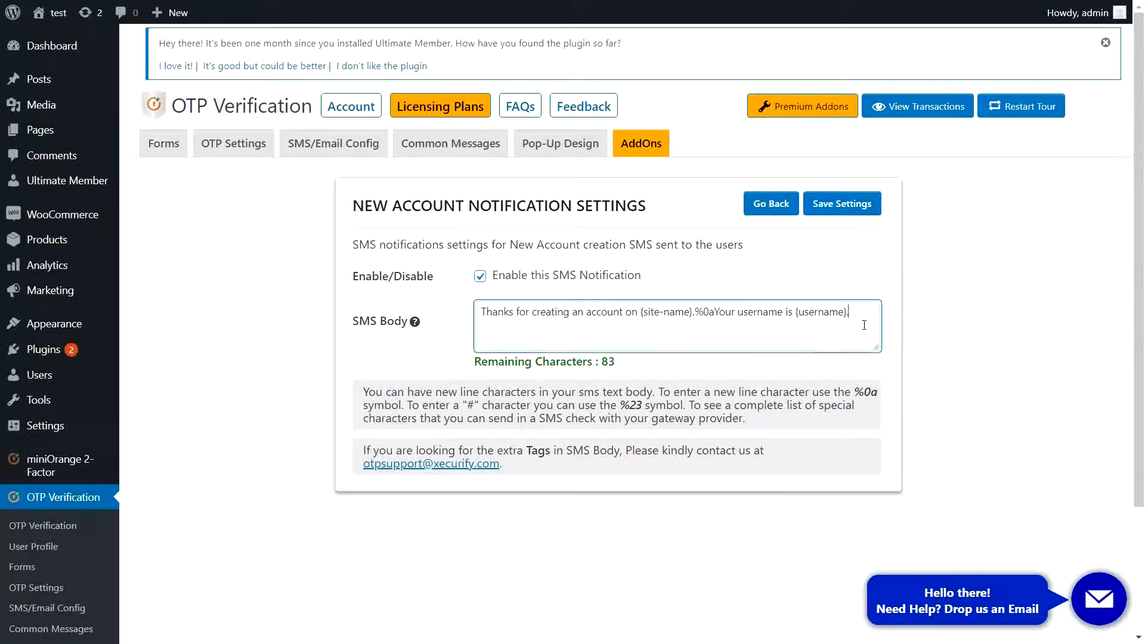
{"action": "mouse_move", "coordinate": [857, 204]}
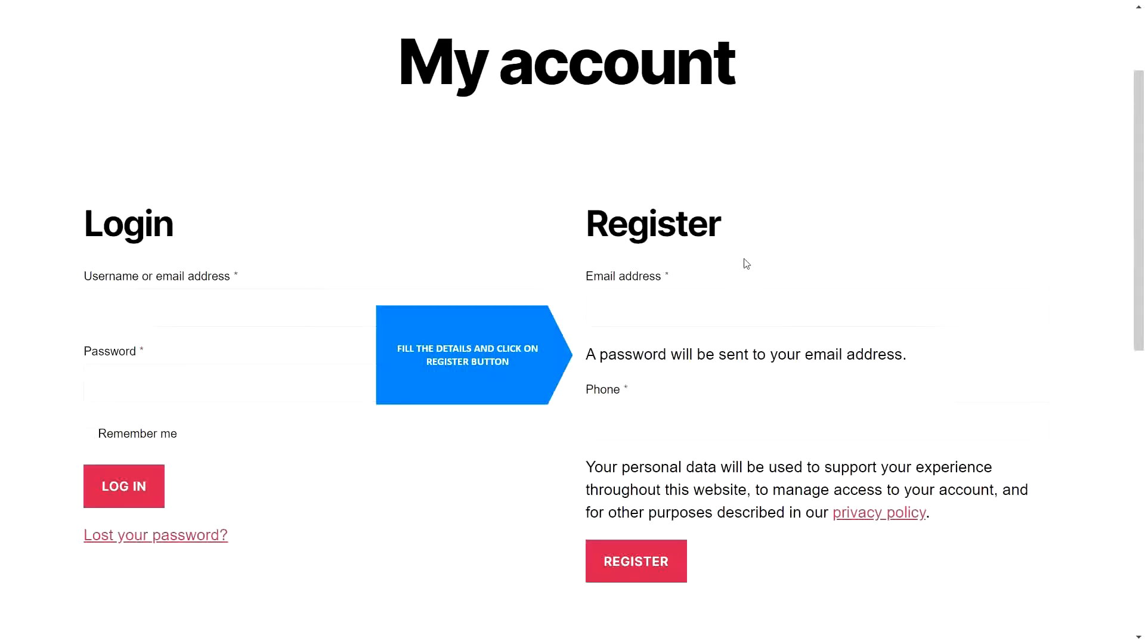
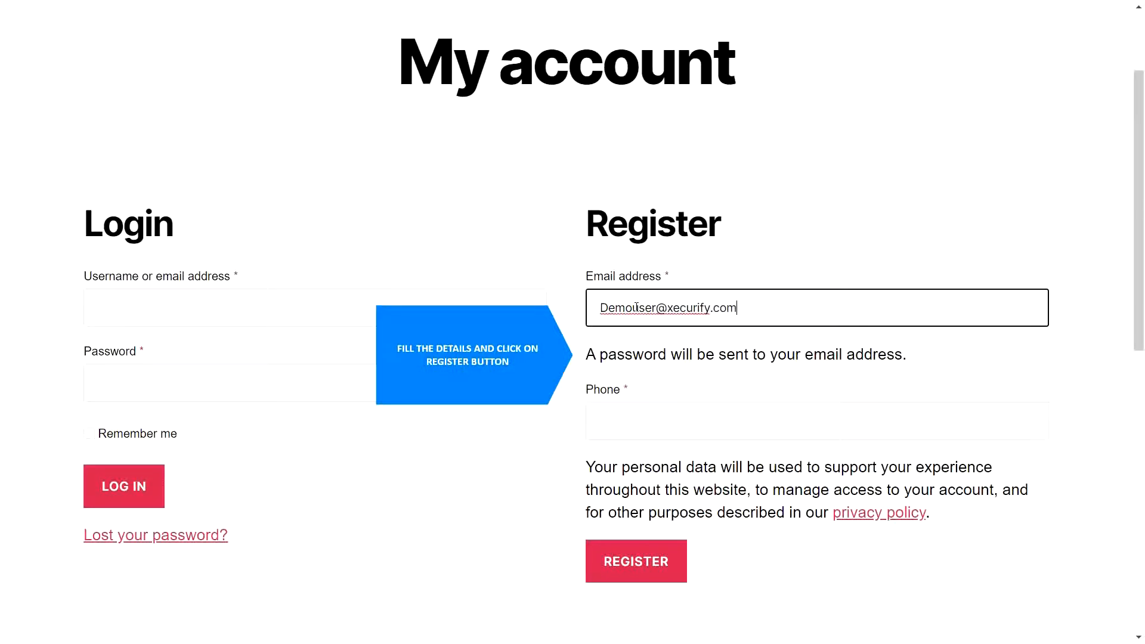
{"action": "type", "text": "+34567890123"}
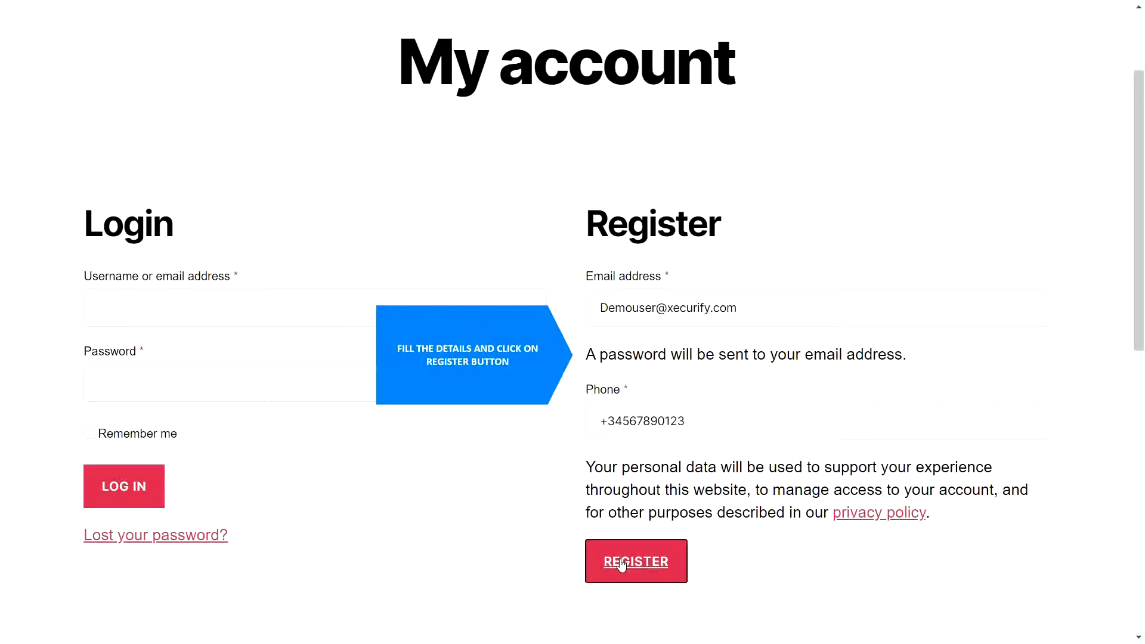
{"action": "left_click", "coordinate": [636, 561]}
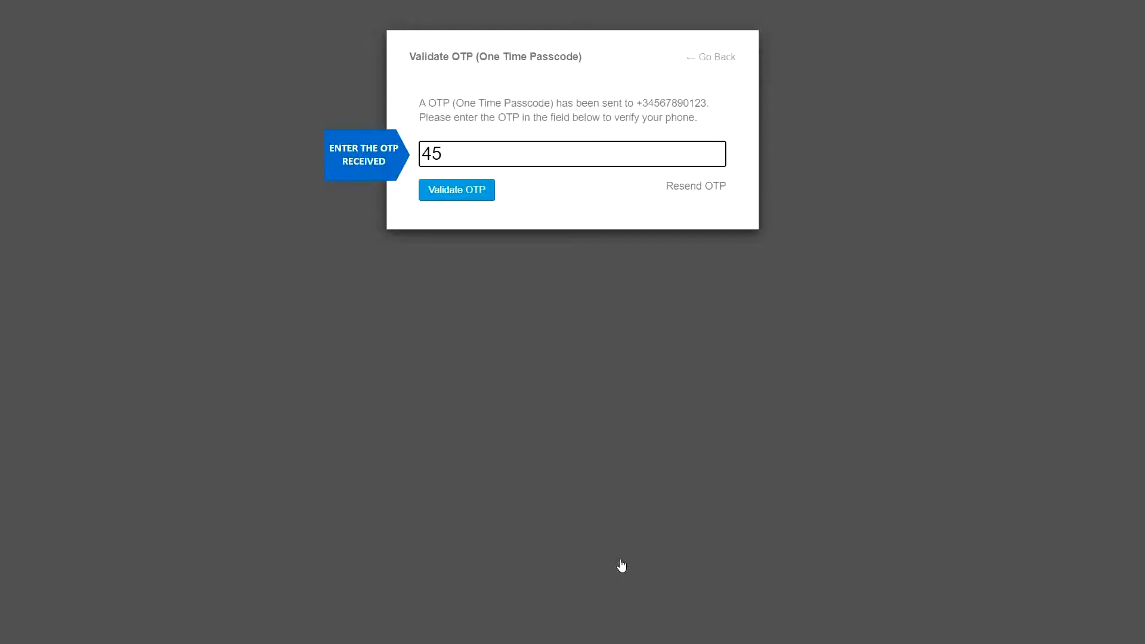
{"action": "left_click", "coordinate": [456, 189]}
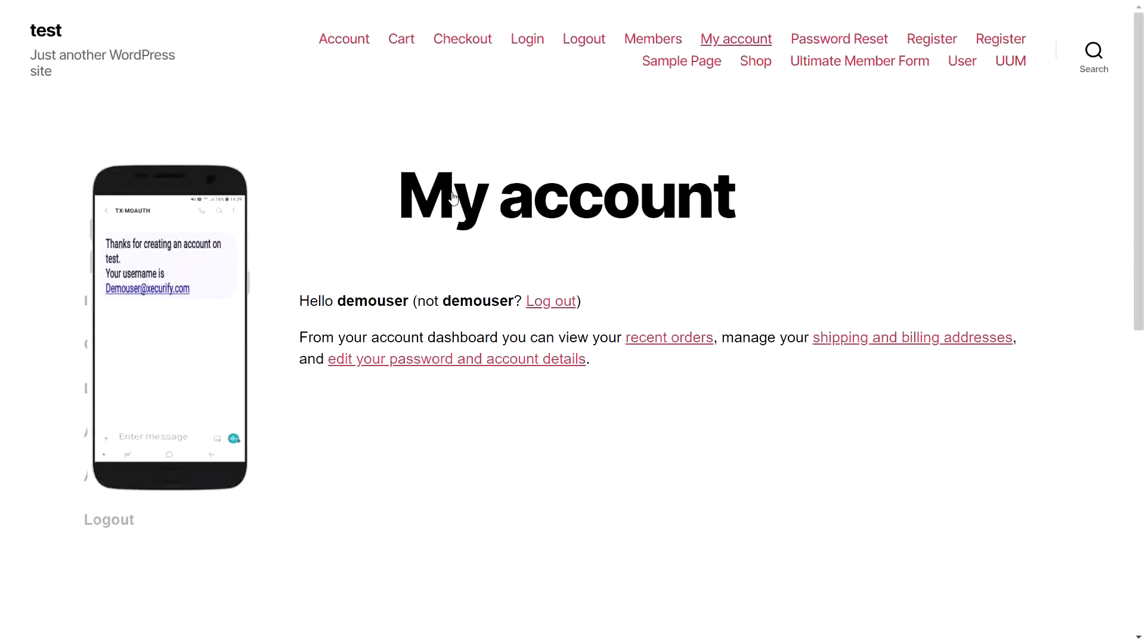
{"action": "mouse_move", "coordinate": [359, 244]}
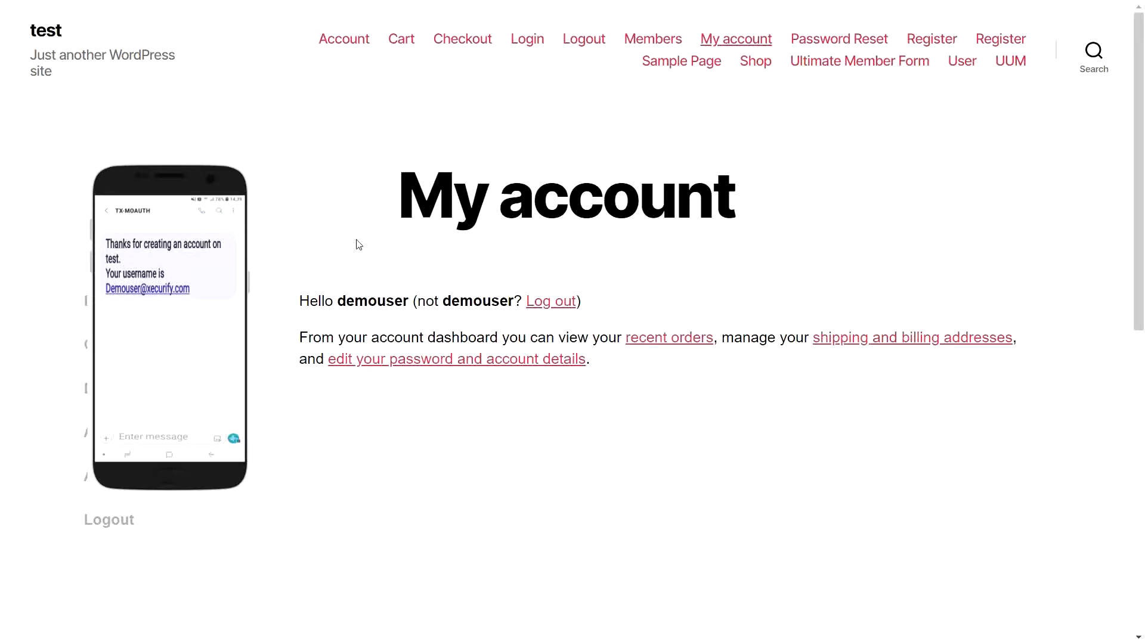